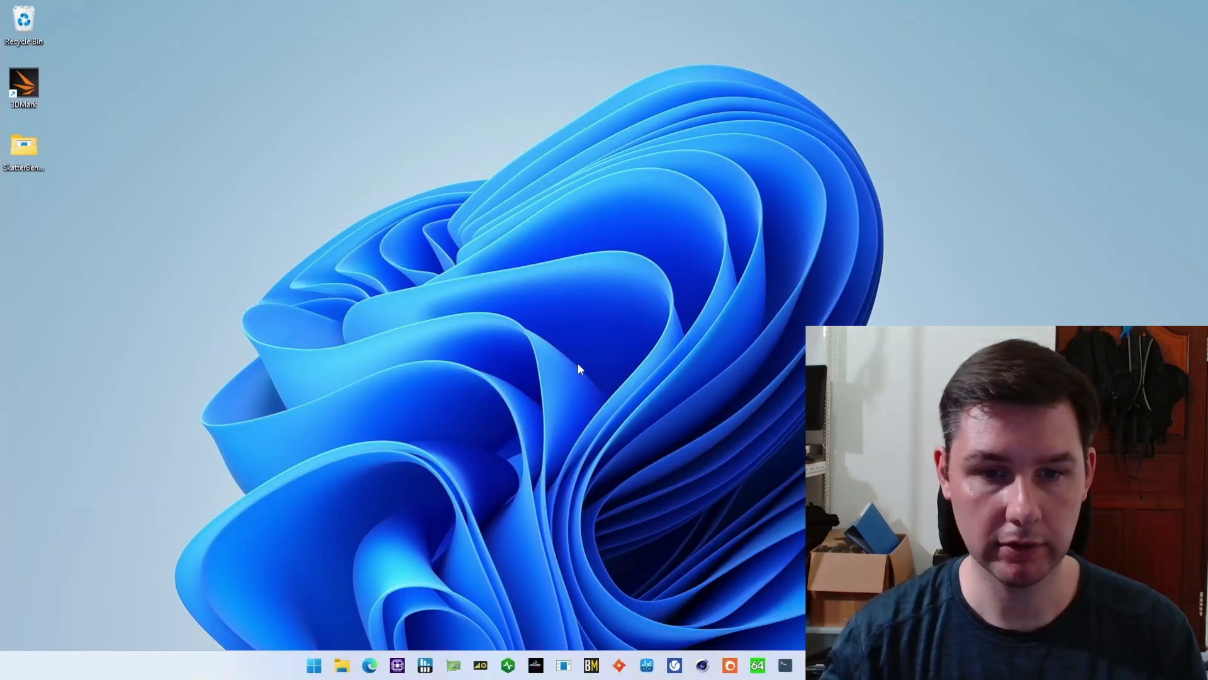
{"action": "mouse_move", "coordinate": [516, 516]}
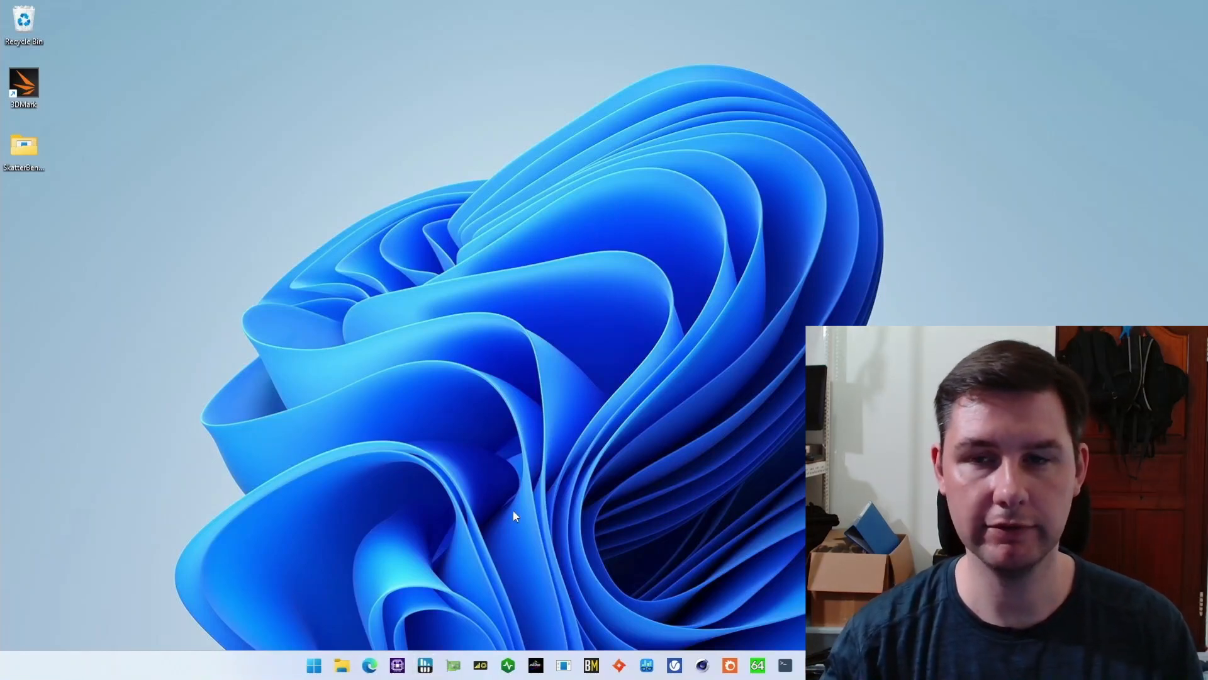
Launch HWiNFO64 and start it in sensors-only mode to show per-core clocks.
{"action": "left_click", "coordinate": [424, 664]}
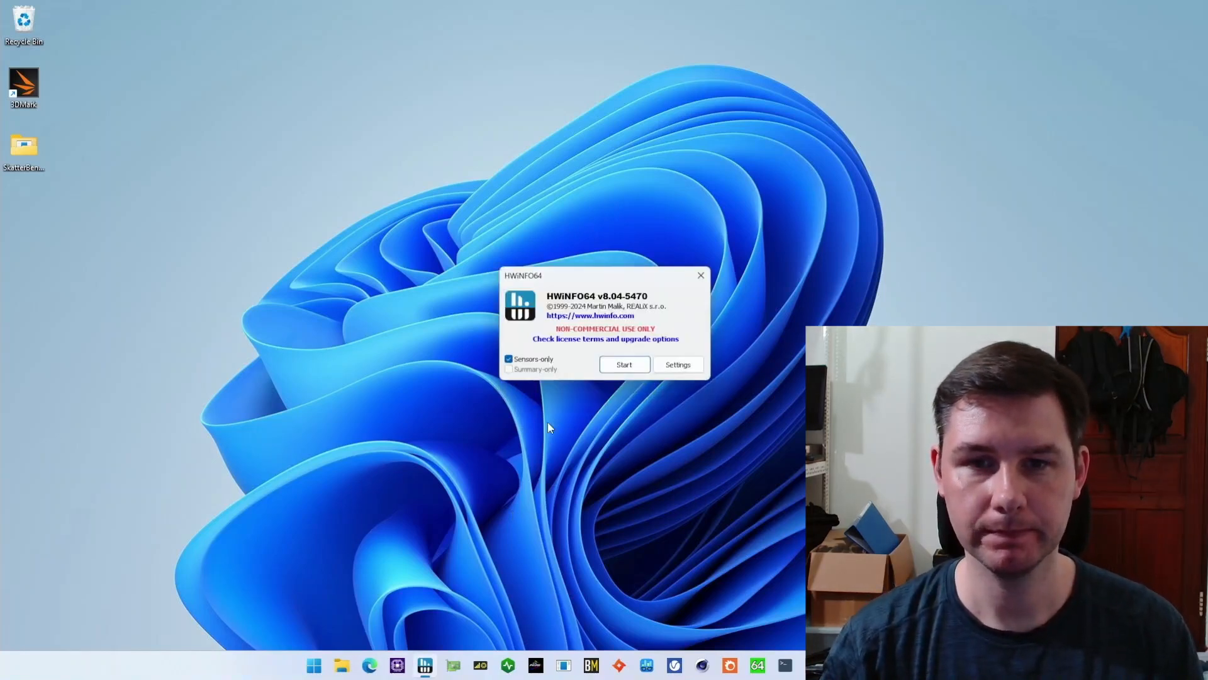
{"action": "left_click", "coordinate": [624, 365]}
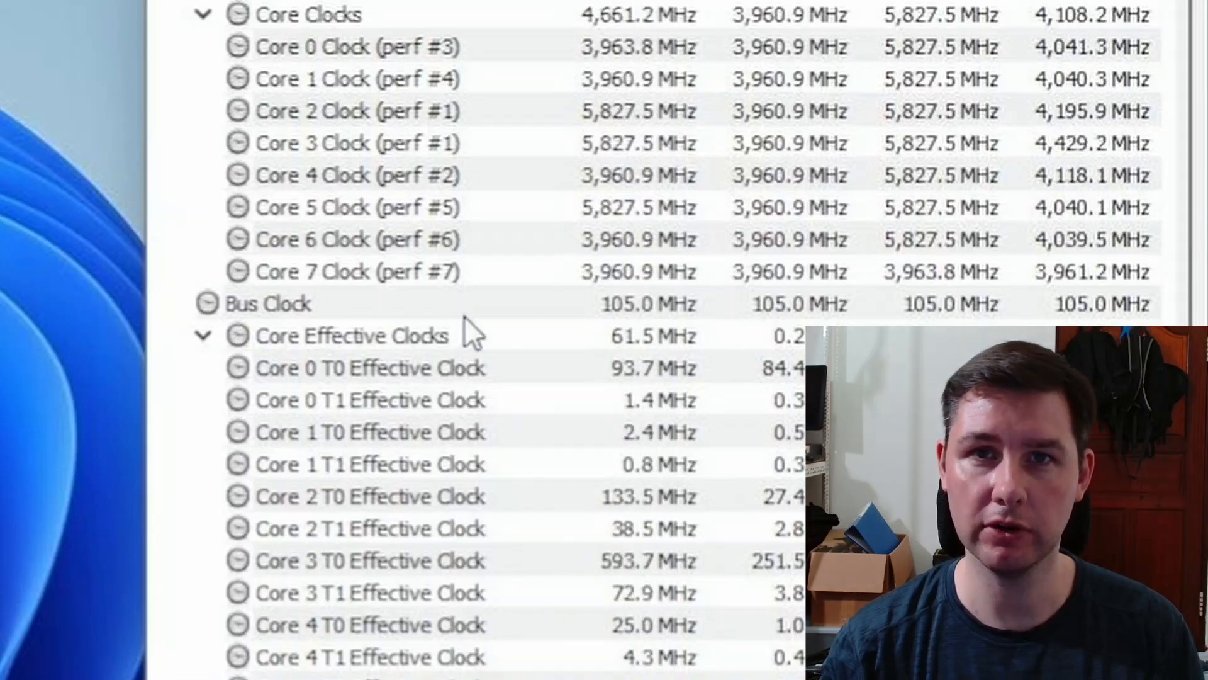
{"action": "mouse_move", "coordinate": [362, 484]}
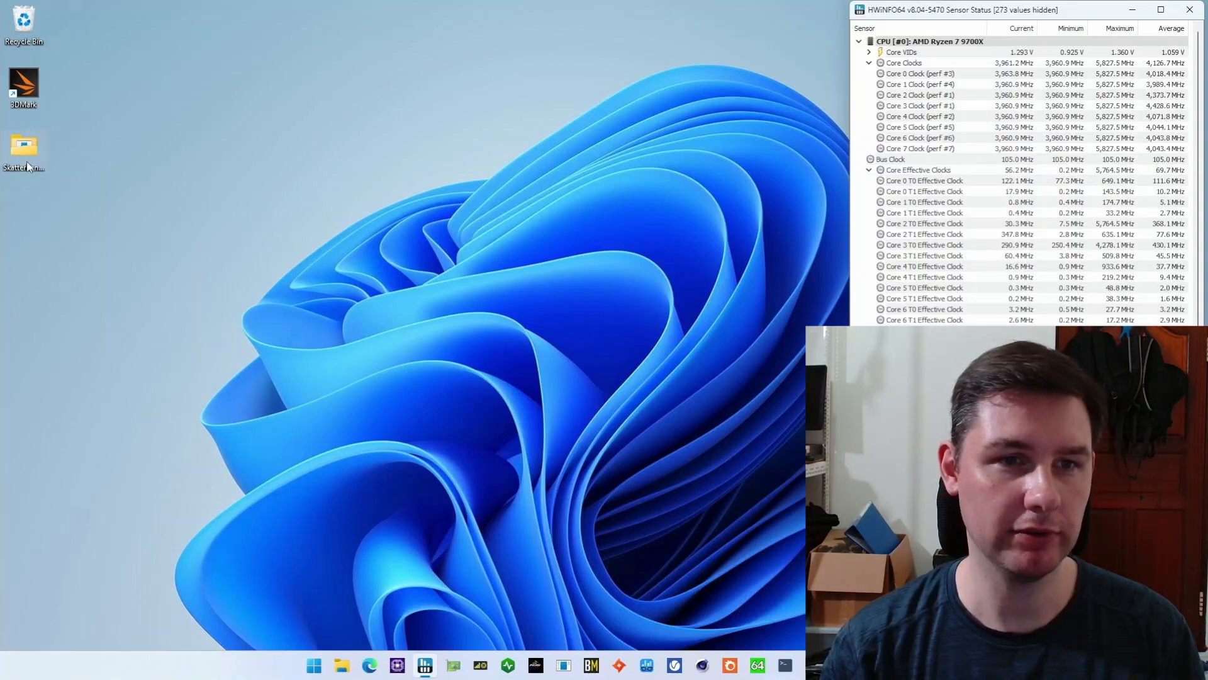
Open SkatterBencher > CPU-Z XOC > cpuz.ini in Notepad and check the XOC=1 entry.
{"action": "double_click", "coordinate": [22, 143]}
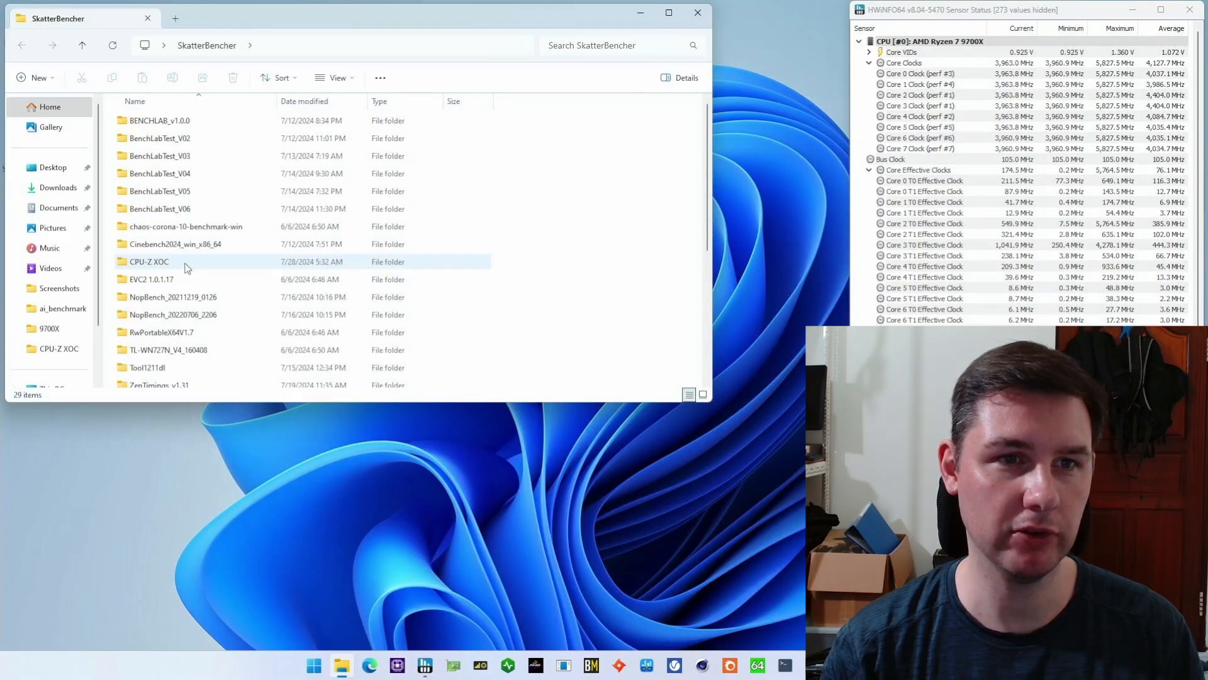
{"action": "double_click", "coordinate": [148, 262]}
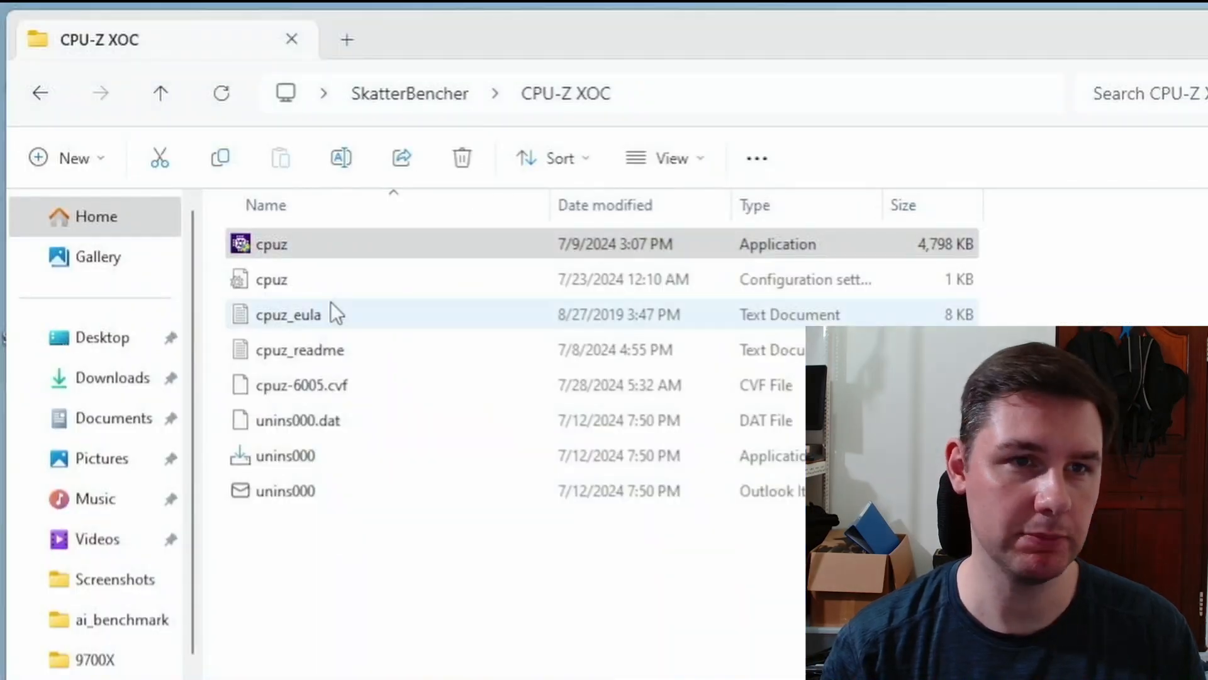
{"action": "double_click", "coordinate": [271, 280]}
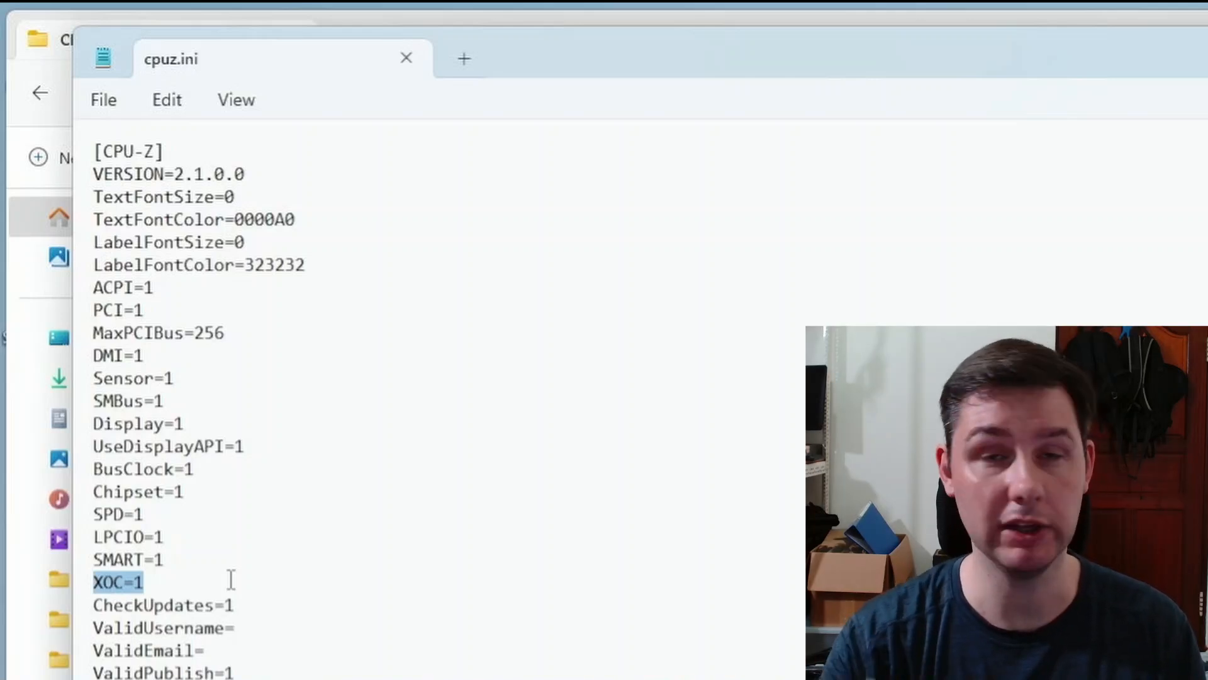
{"action": "left_click", "coordinate": [150, 581]}
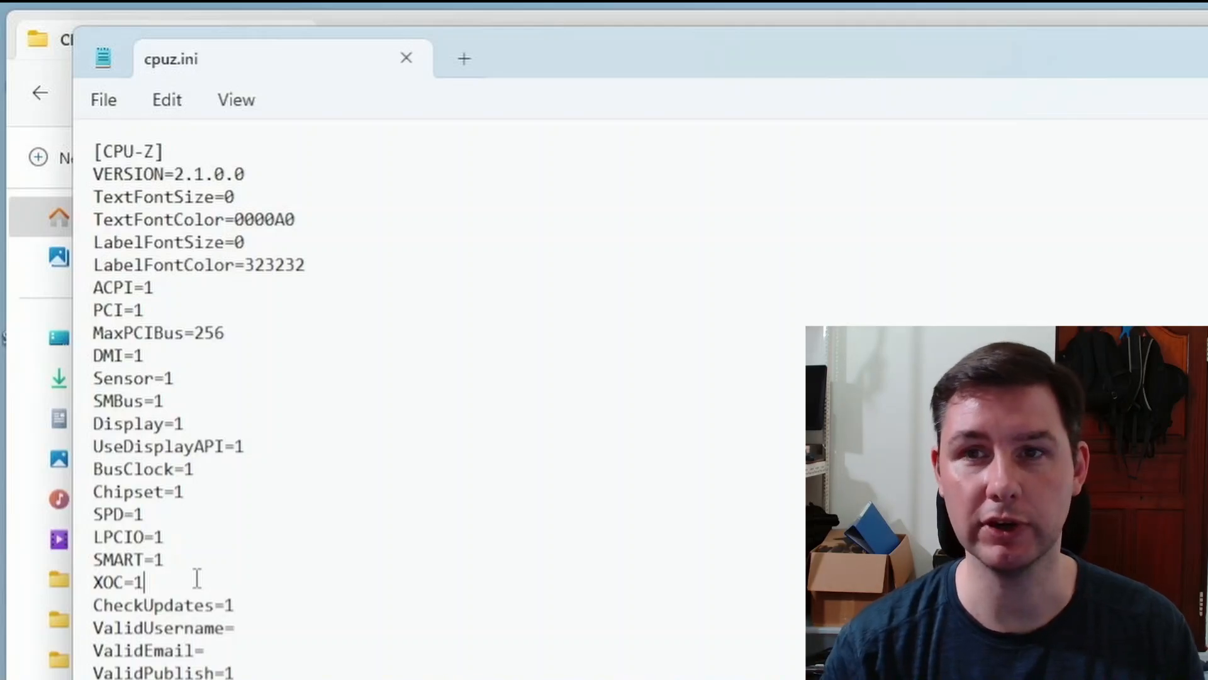
{"action": "mouse_move", "coordinate": [284, 554]}
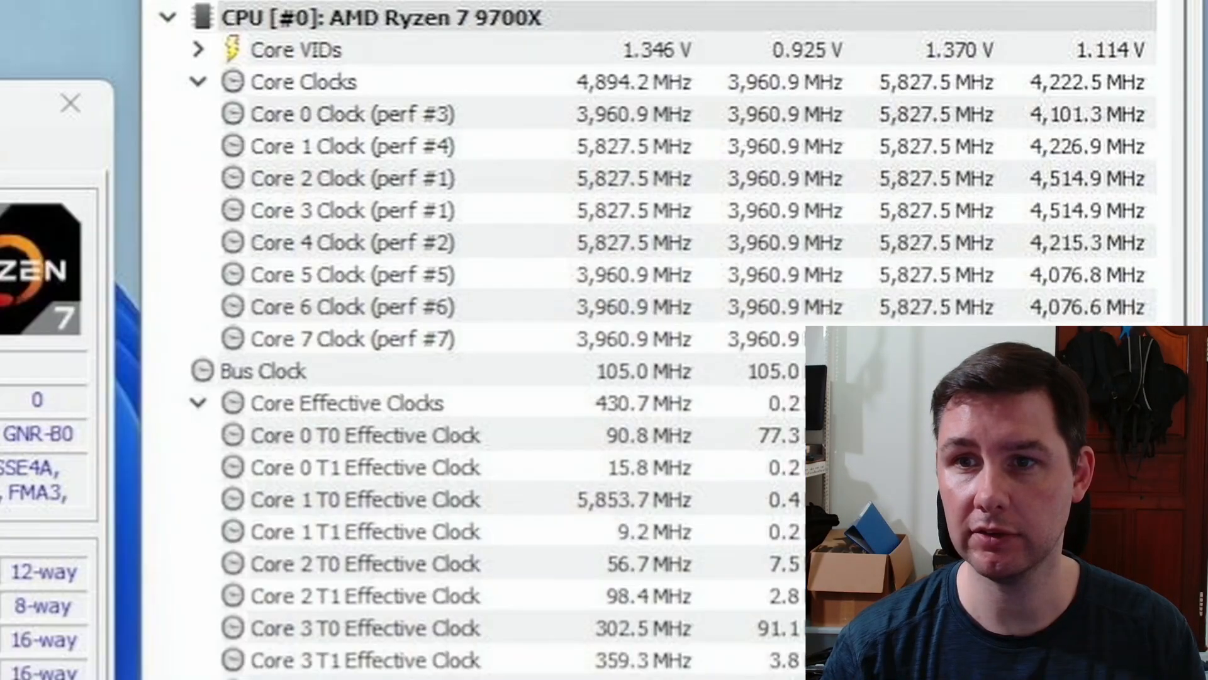
Launch cpuz.exe from the CPU-Z XOC folder beside the HWiNFO readout.
{"action": "left_click", "coordinate": [372, 498]}
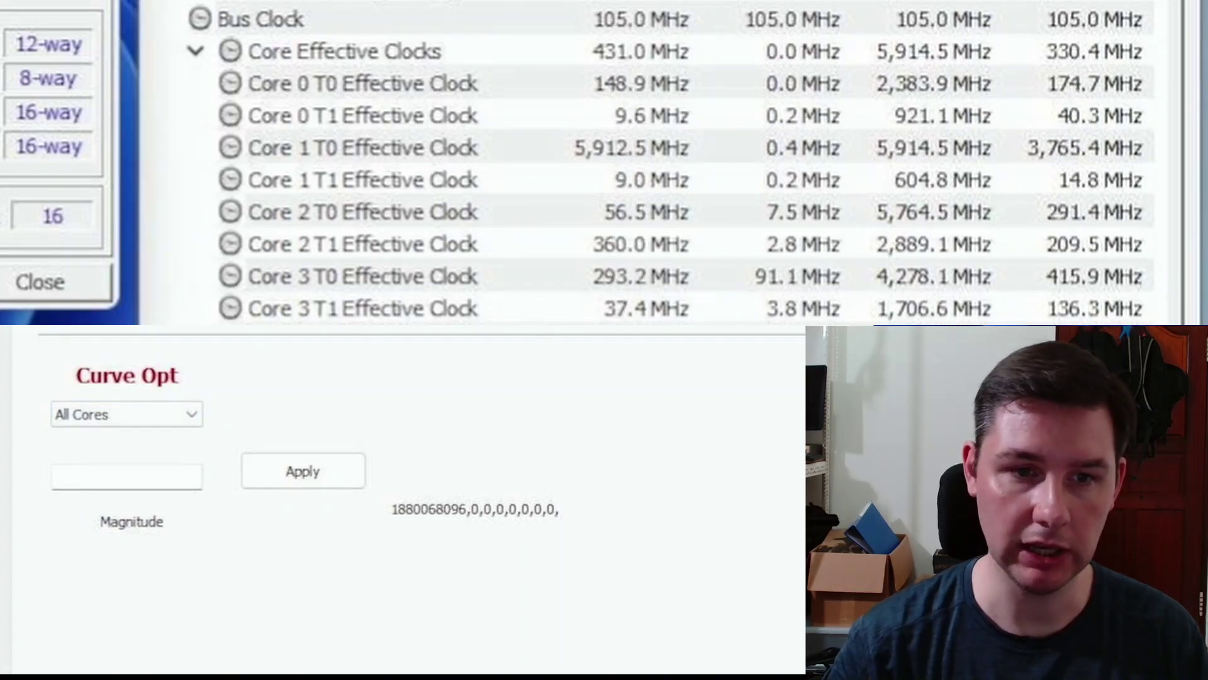
Apply a -5 all-core curve optimizer offset, then a -10 offset.
{"action": "type", "text": "-5"}
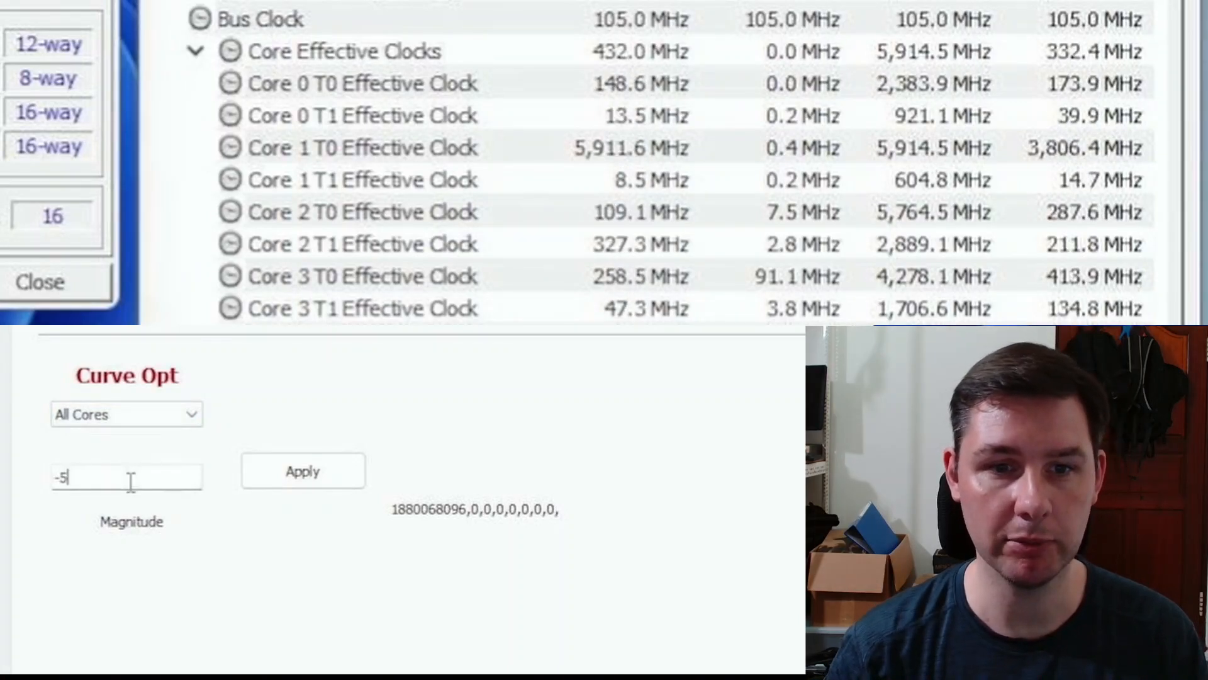
{"action": "left_click", "coordinate": [302, 471]}
{"action": "type", "text": "-10"}
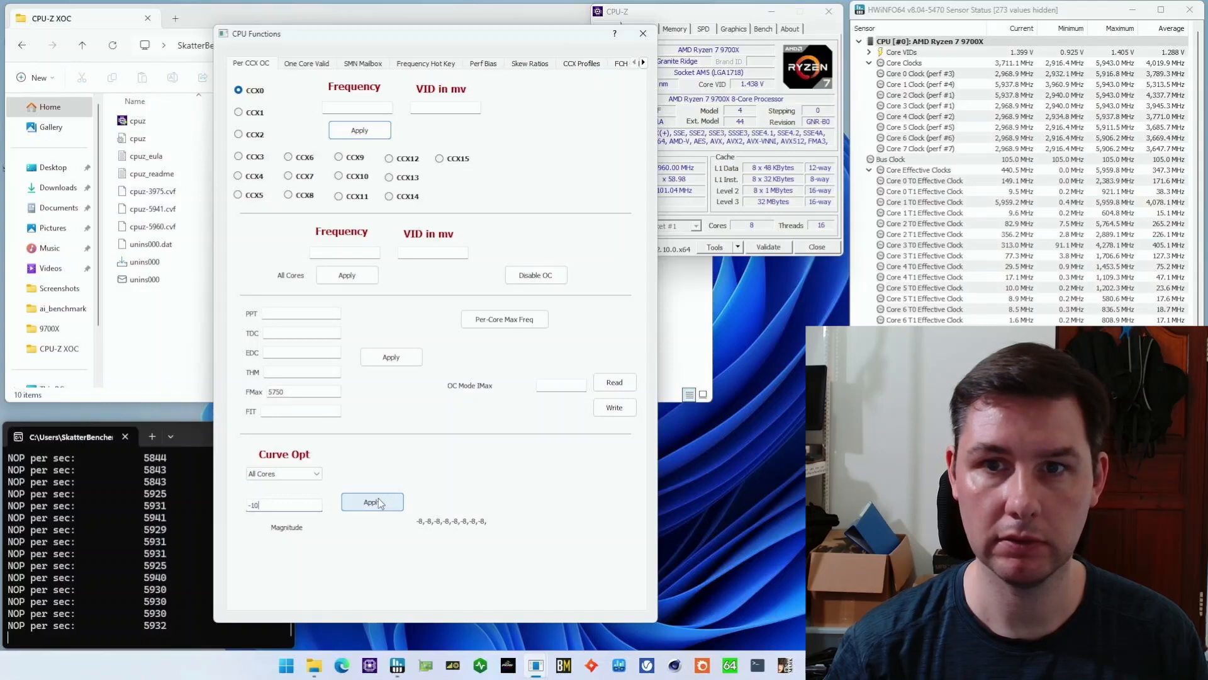
{"action": "left_click", "coordinate": [373, 501]}
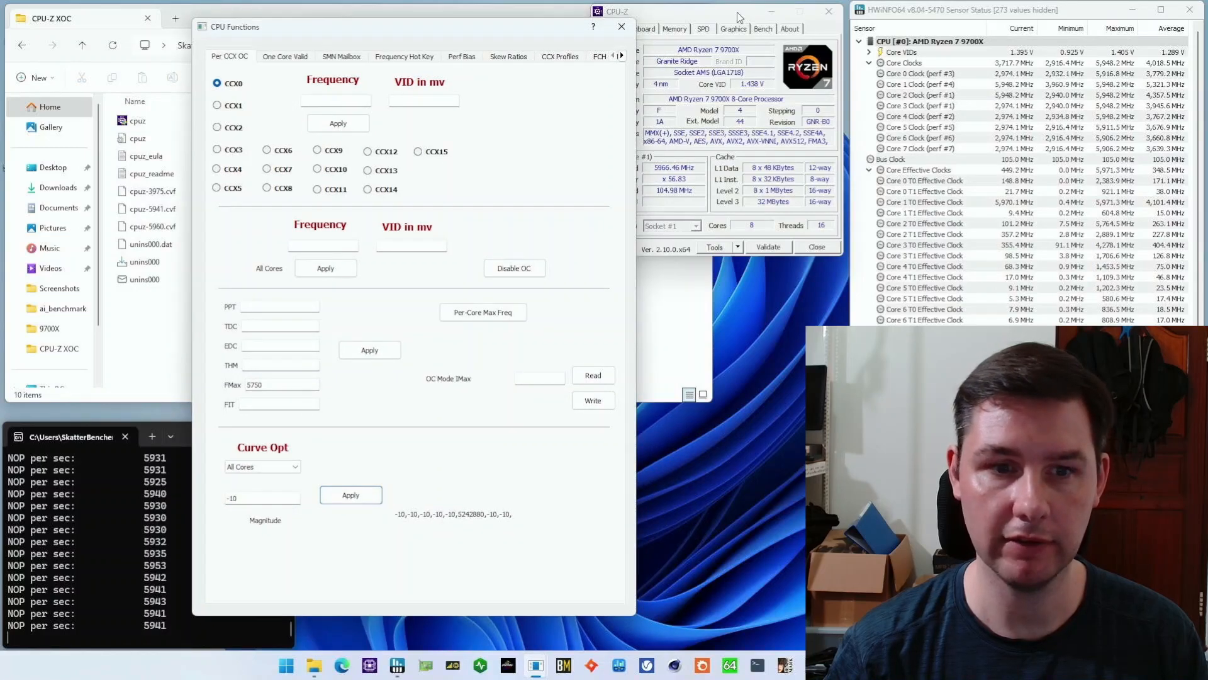